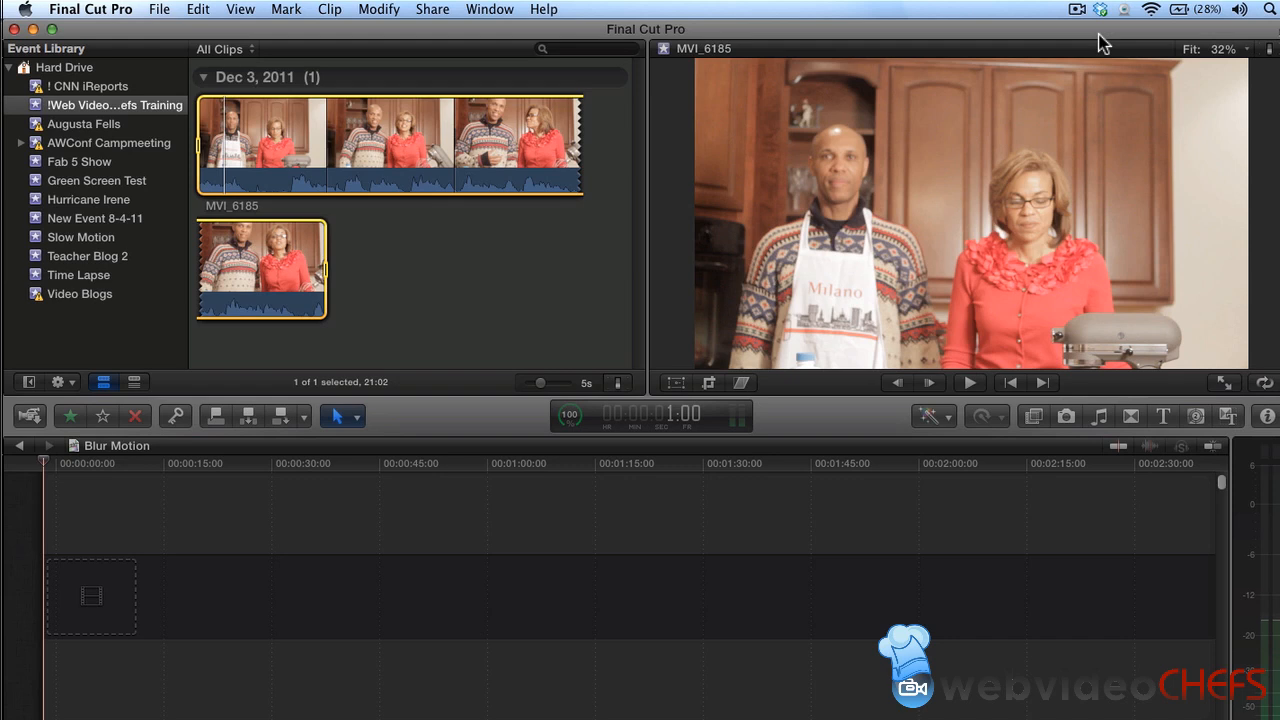
pyautogui.moveTo(690, 50)
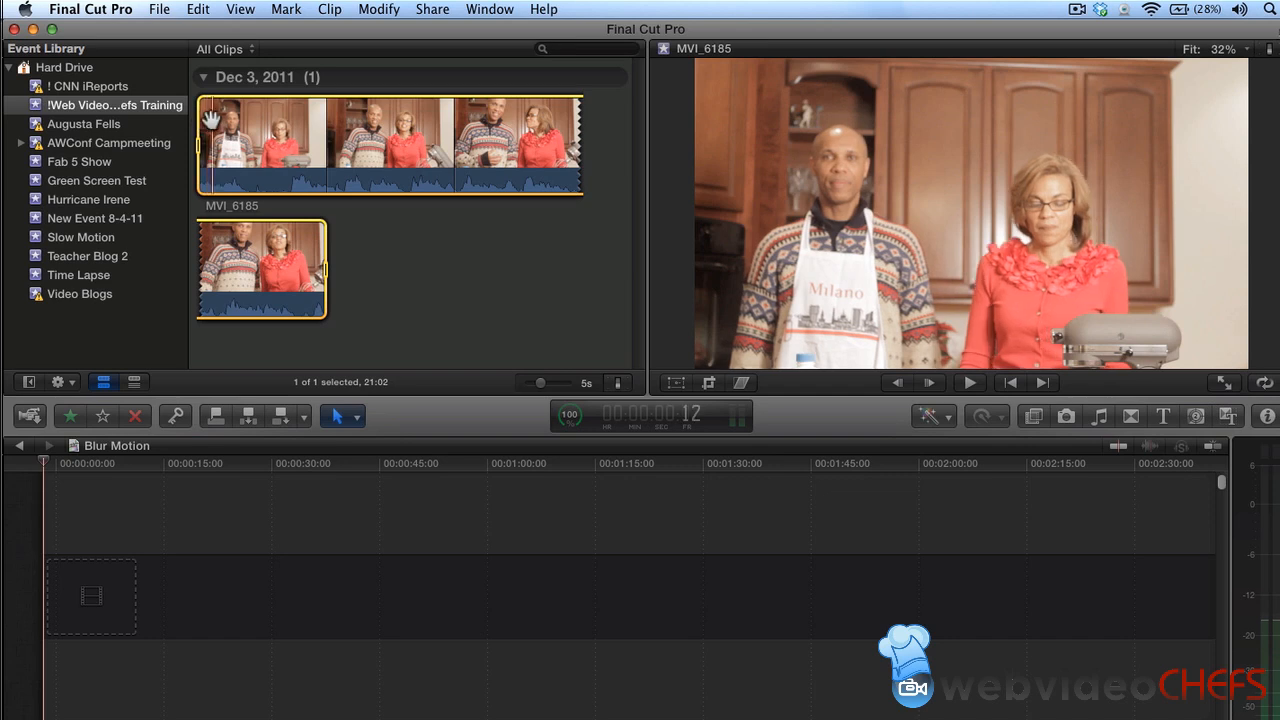
pyautogui.moveTo(205, 143)
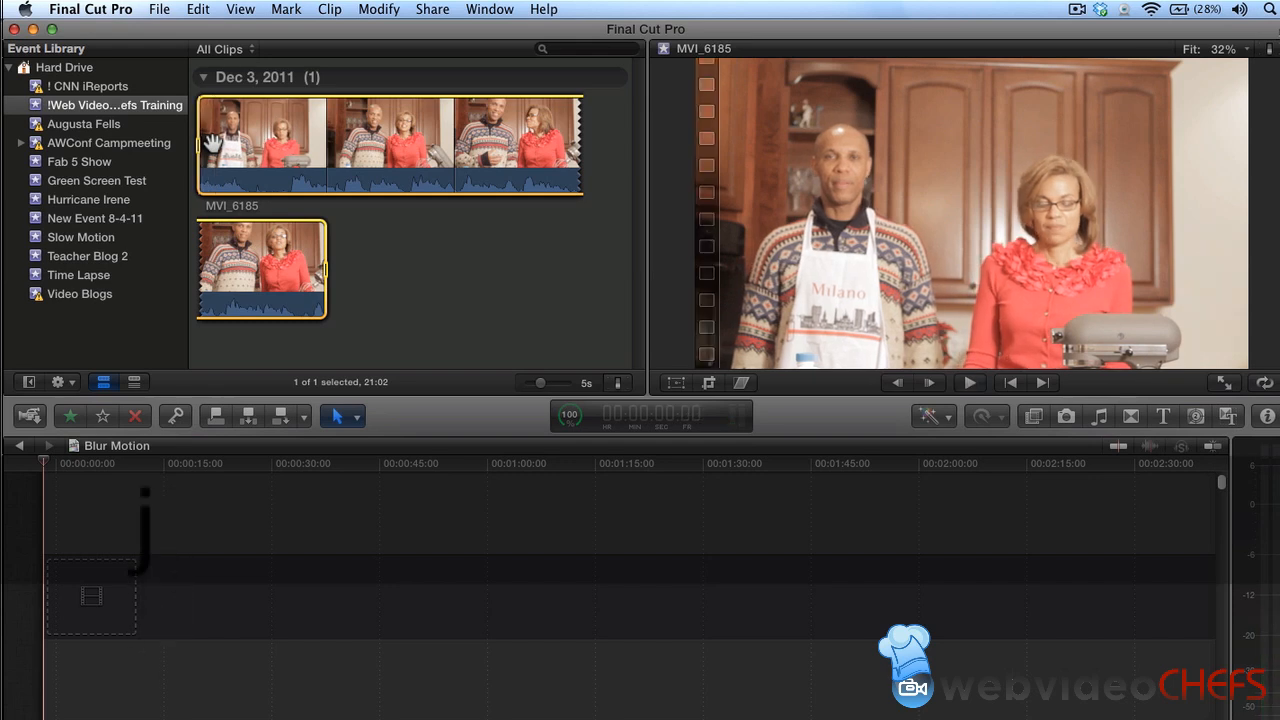
# Step: Set a new In point on MVI_6185 so the selection runs 19:13
pyautogui.click(968, 382)
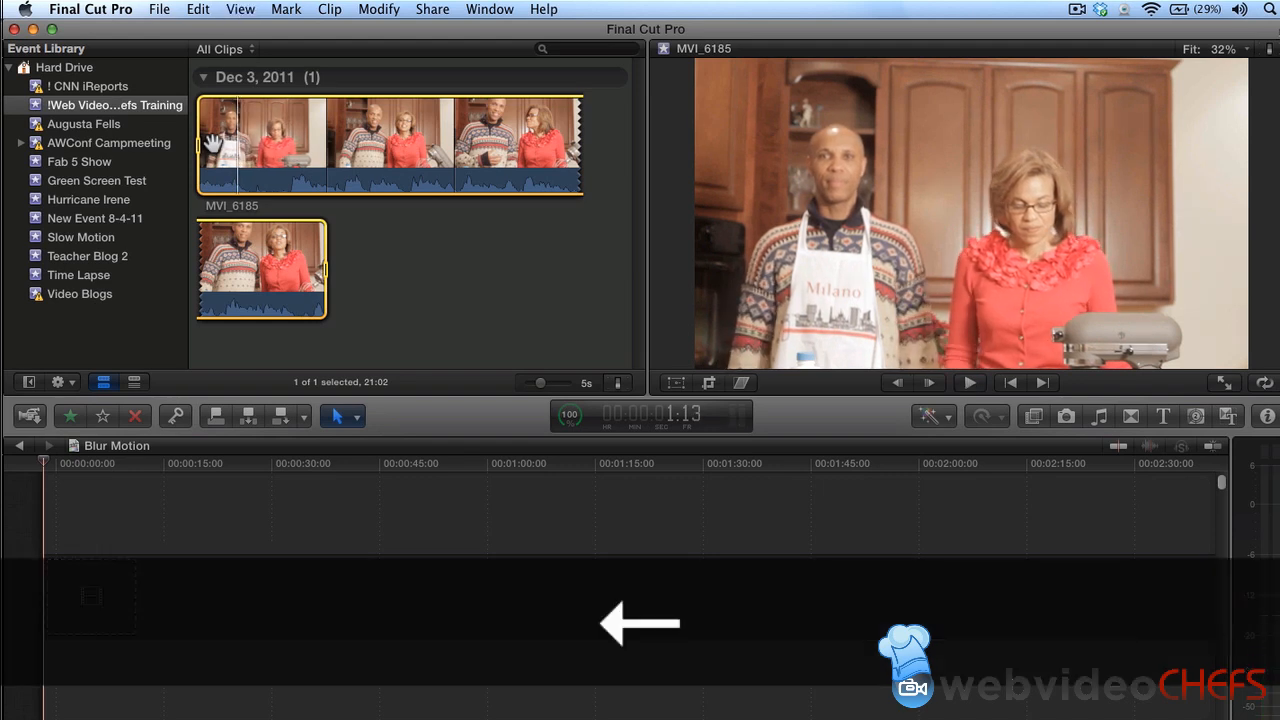
pyautogui.moveTo(340, 415)
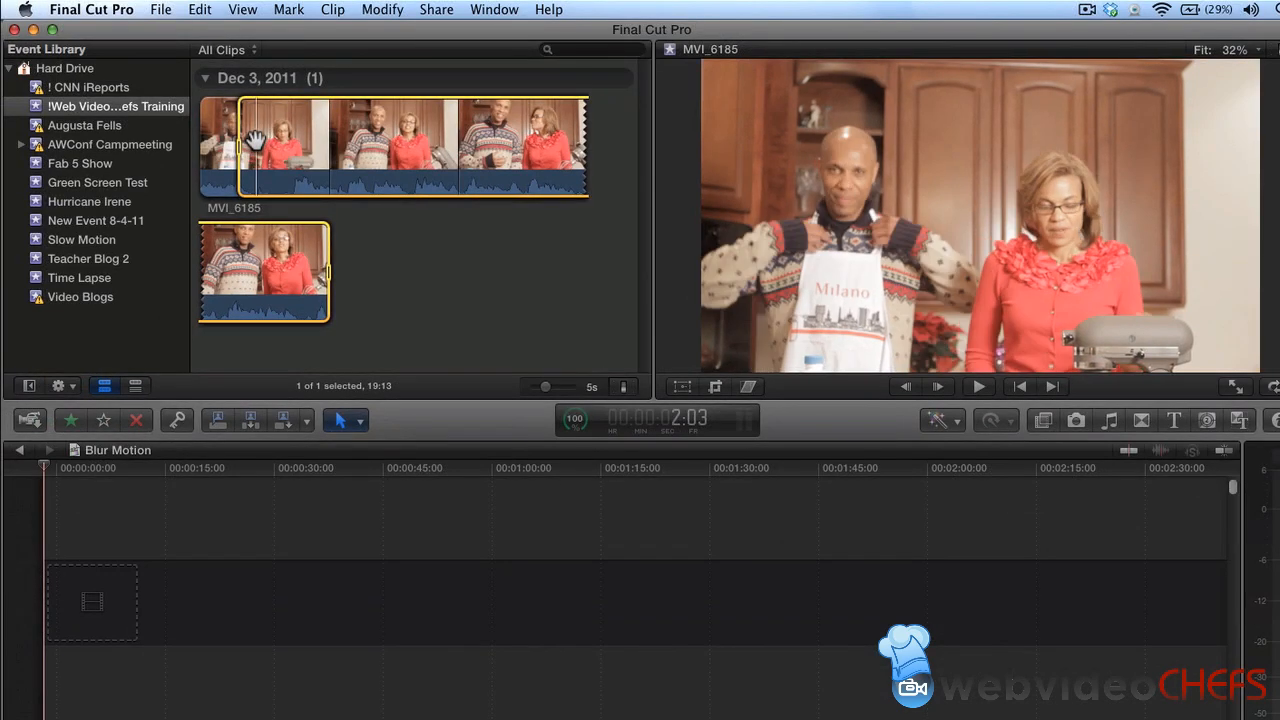
# Step: Add the trimmed 19-second MVI_6185 range into the Blur Motion timeline
pyautogui.click(977, 386)
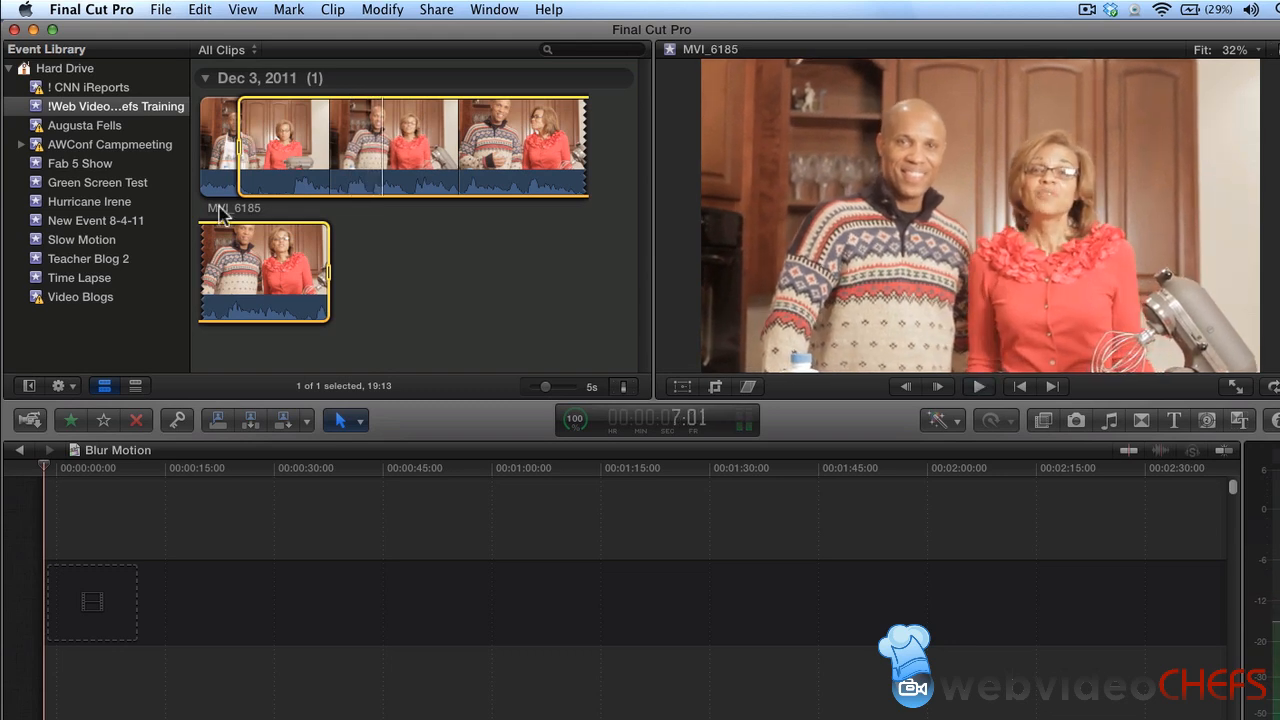
pyautogui.moveTo(260, 248)
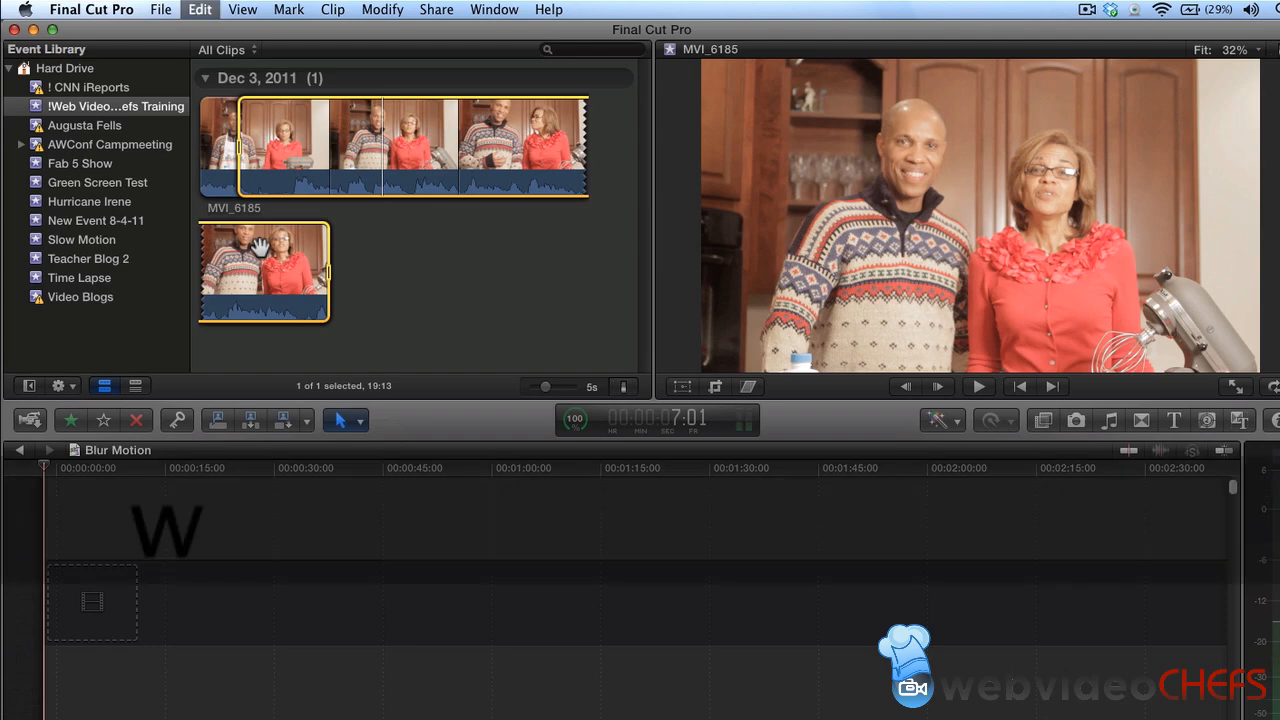
pyautogui.moveTo(263, 270); pyautogui.dragTo(113, 600)
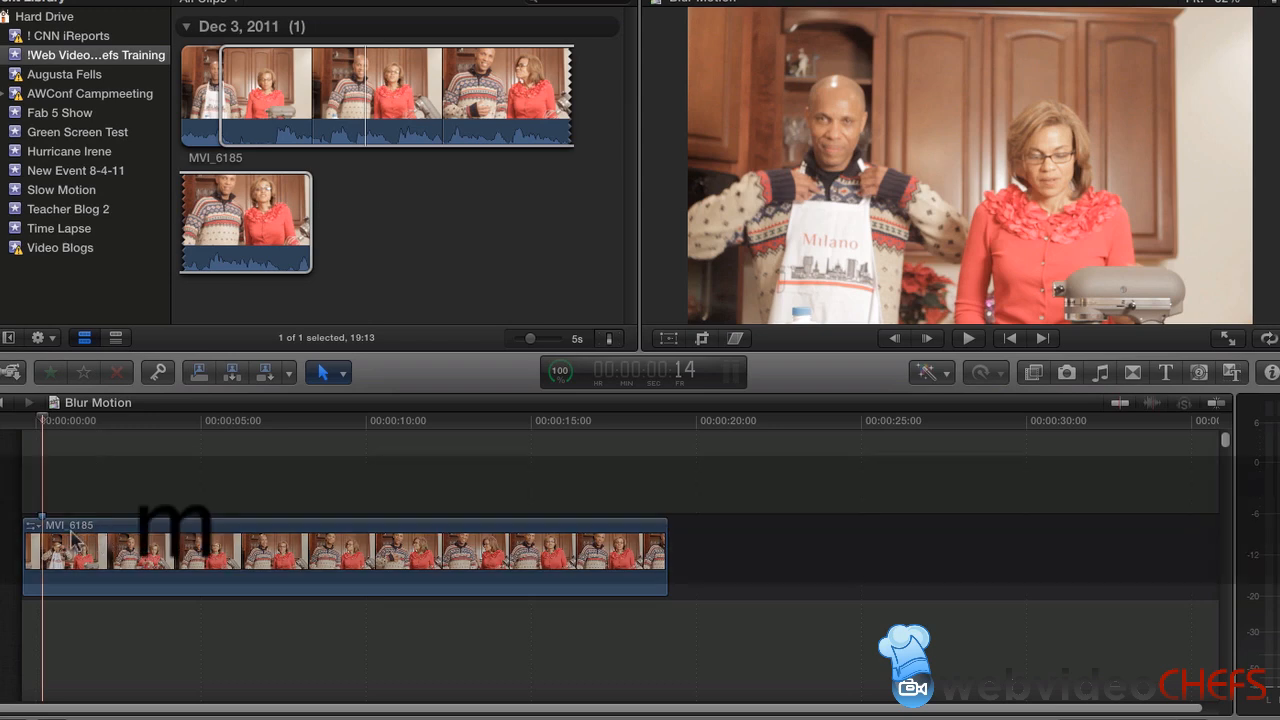
# Step: Add a marker 14 frames into MVI_6185 and name it 'Stop Blur'
pyautogui.click(42, 513)
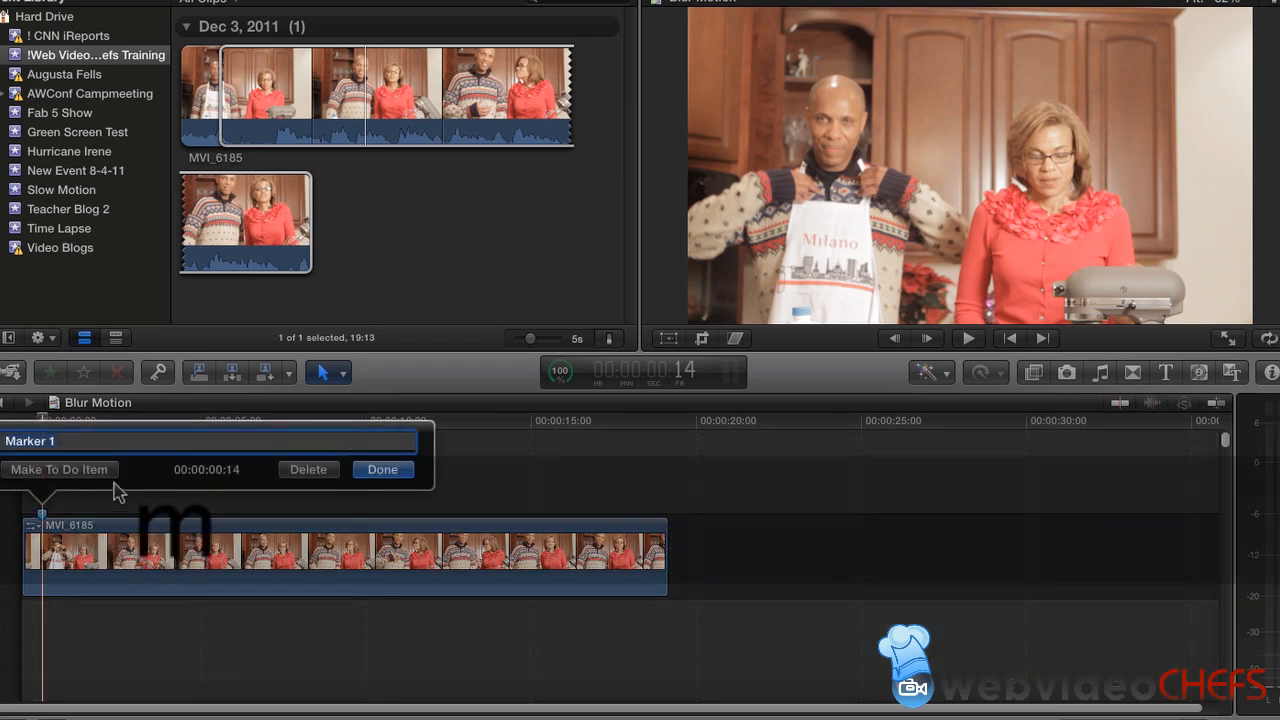
pyautogui.write('Stop Blur')
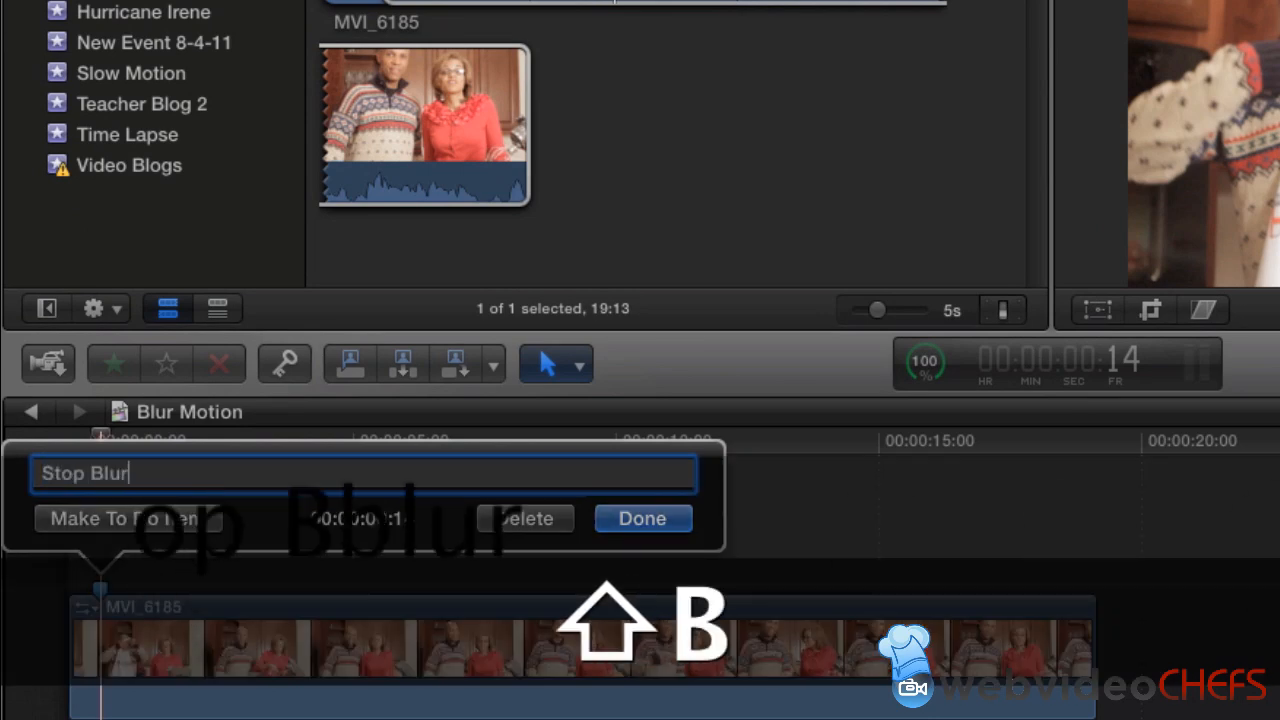
pyautogui.click(642, 518)
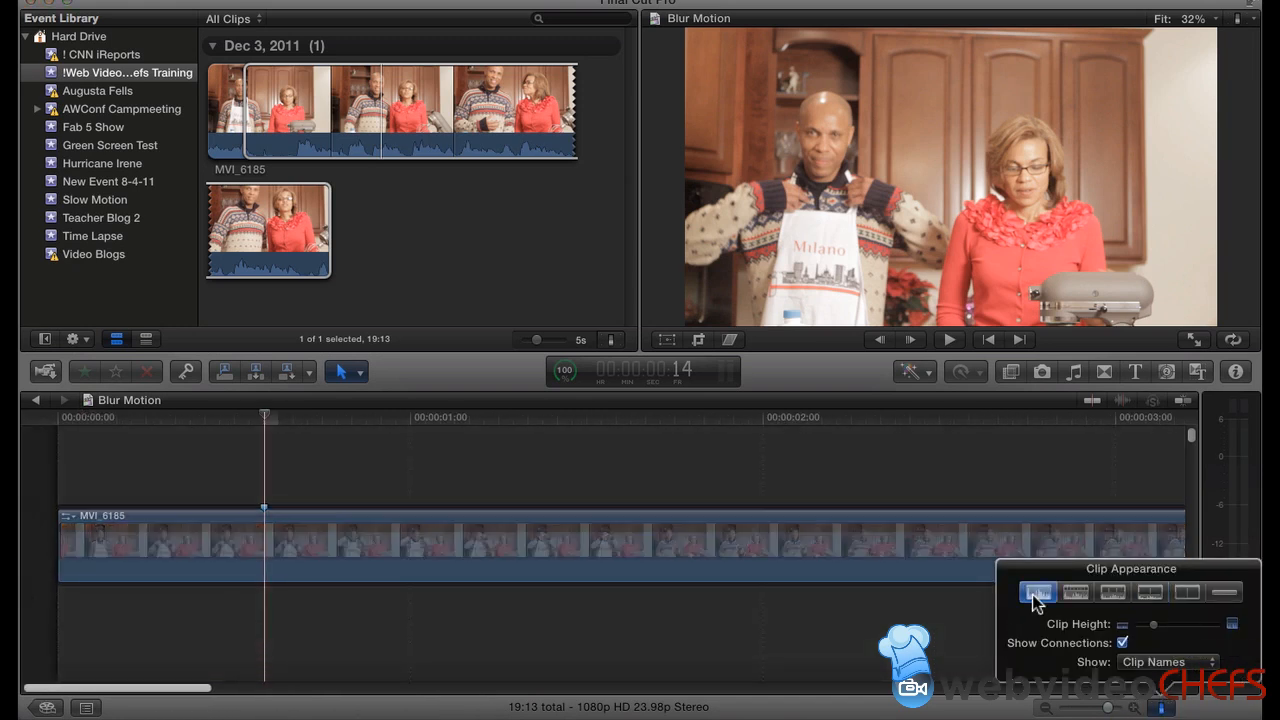
# Step: Switch the clip appearance to a larger waveform with different filmstrip proportions
pyautogui.click(1075, 592)
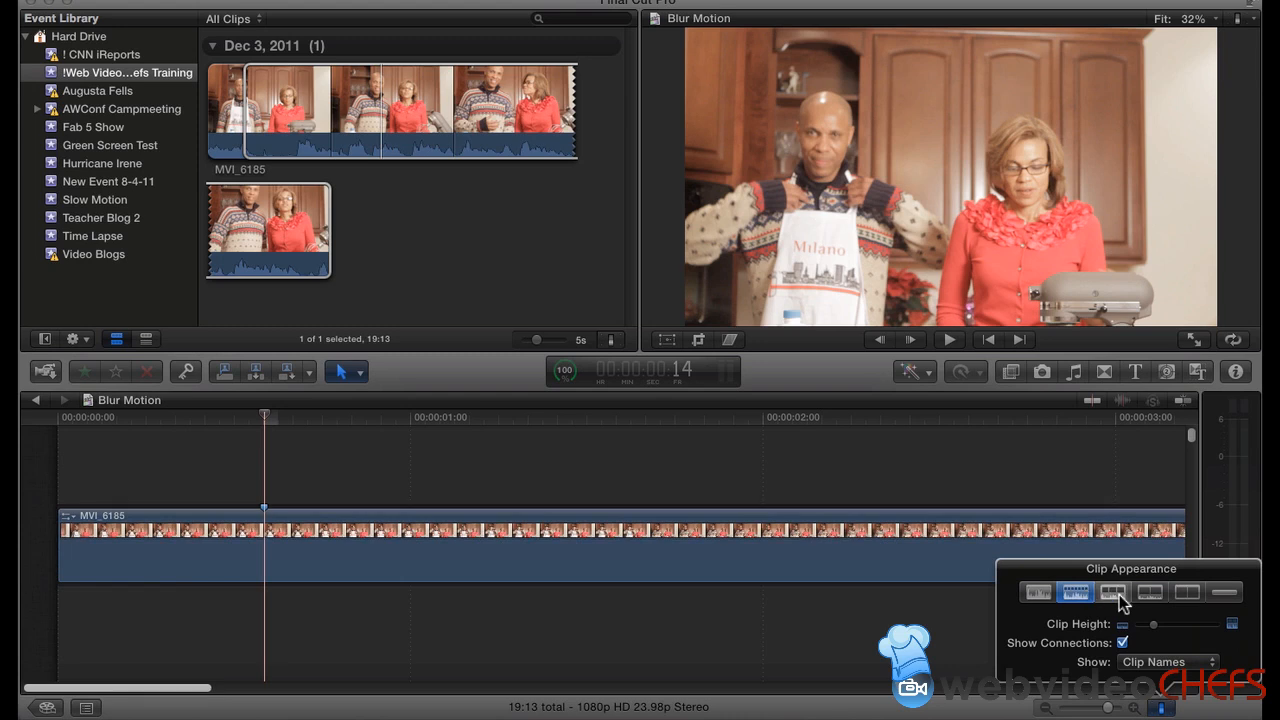
pyautogui.click(1149, 592)
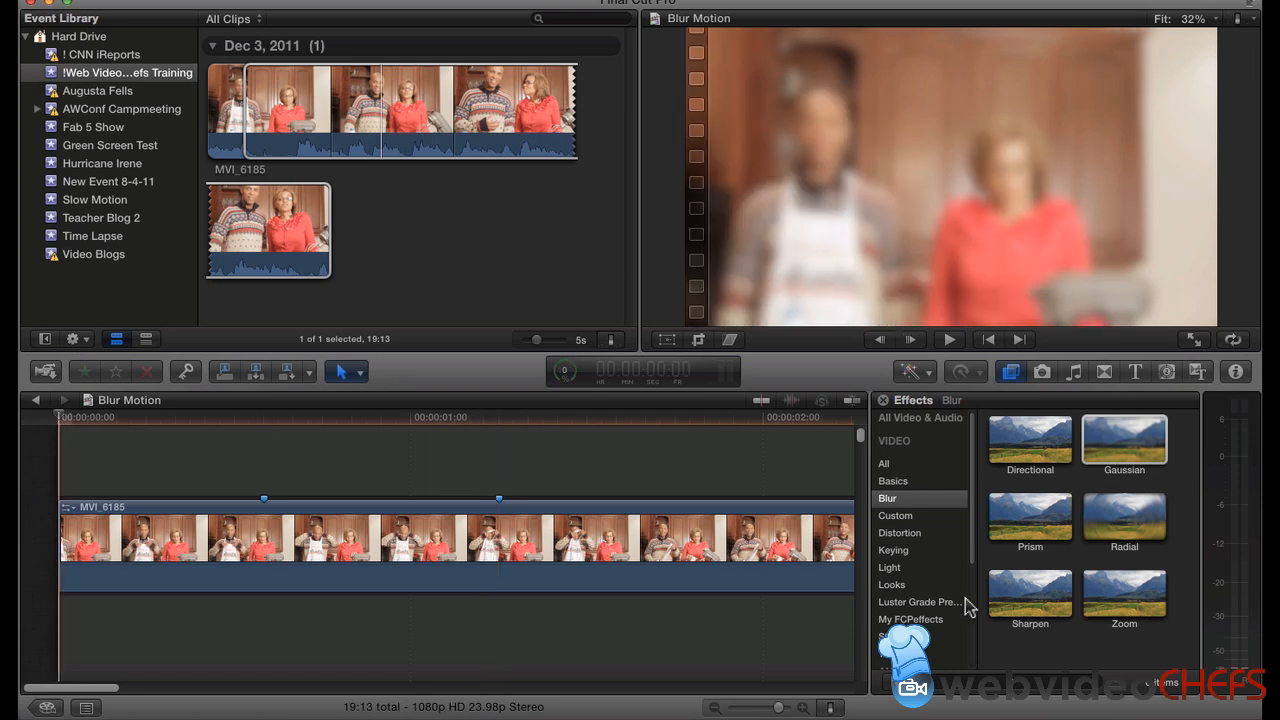
pyautogui.moveTo(1236, 371)
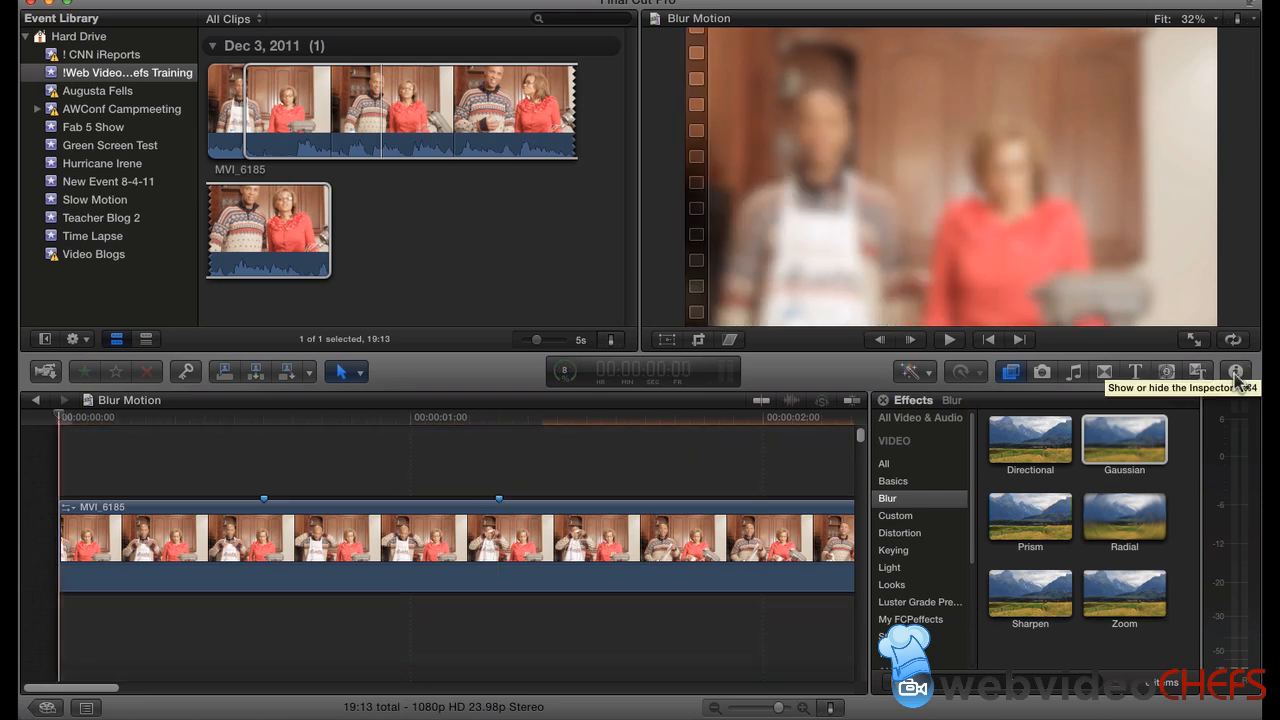
# Step: Select MVI_6185 with Gaussian applied and show Amount 50, Horizontal/Vertical 100 in Inspector
pyautogui.click(1236, 371)
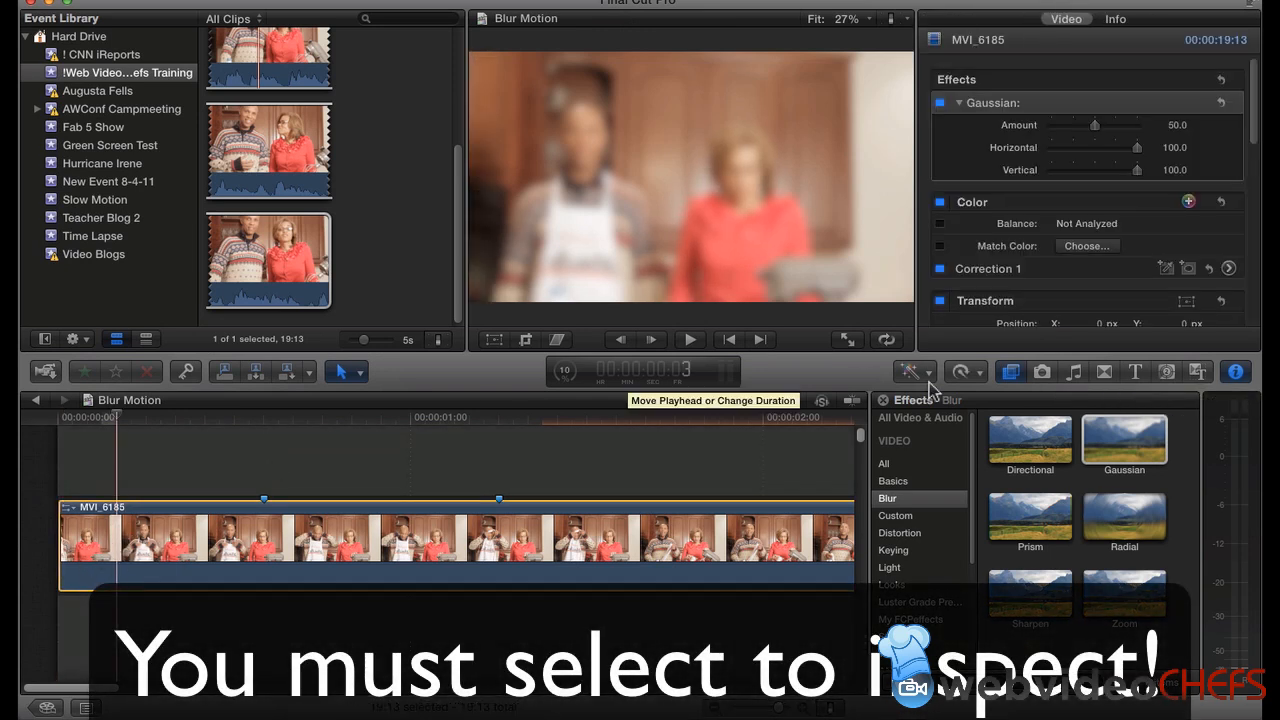
pyautogui.moveTo(1236, 371)
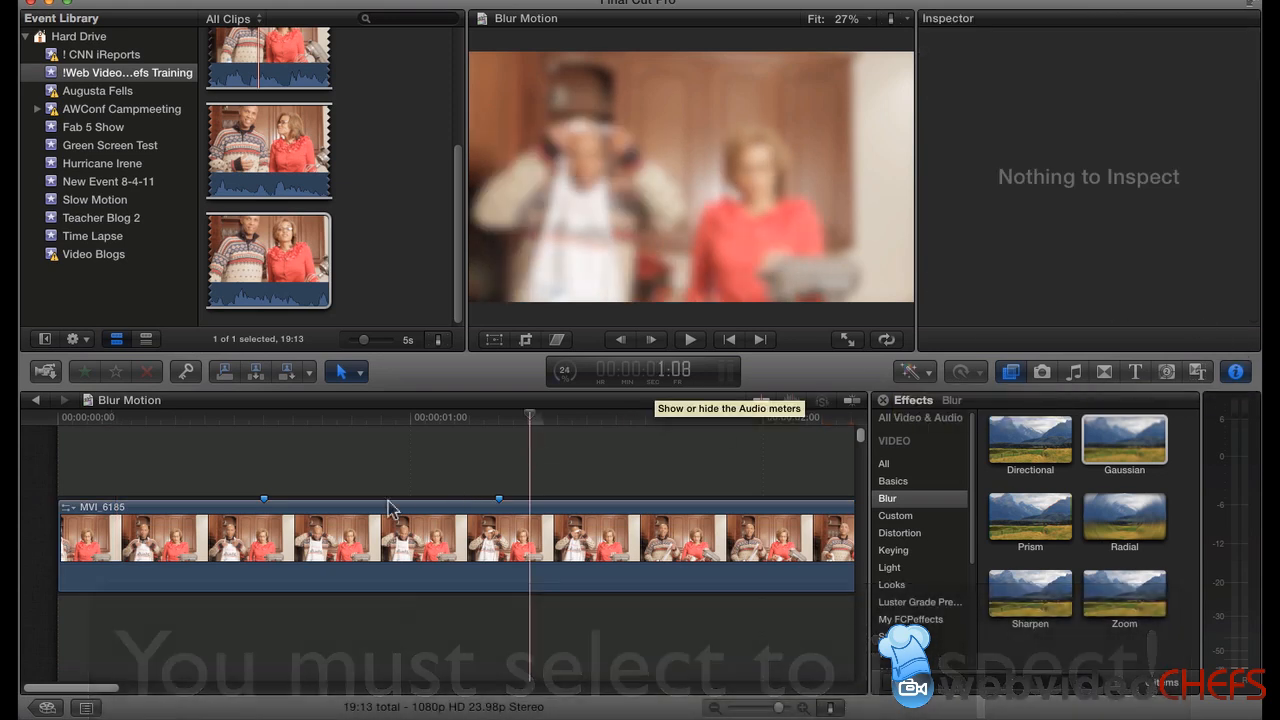
pyautogui.click(225, 540)
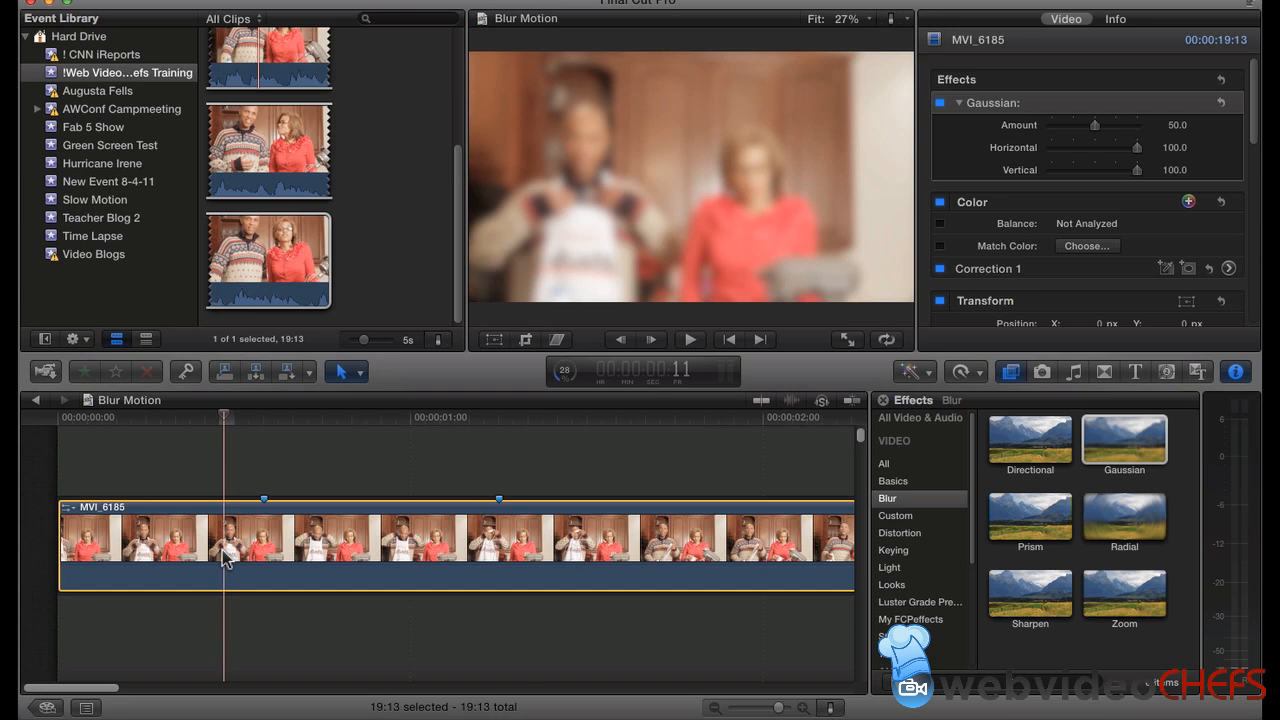
pyautogui.moveTo(610, 383)
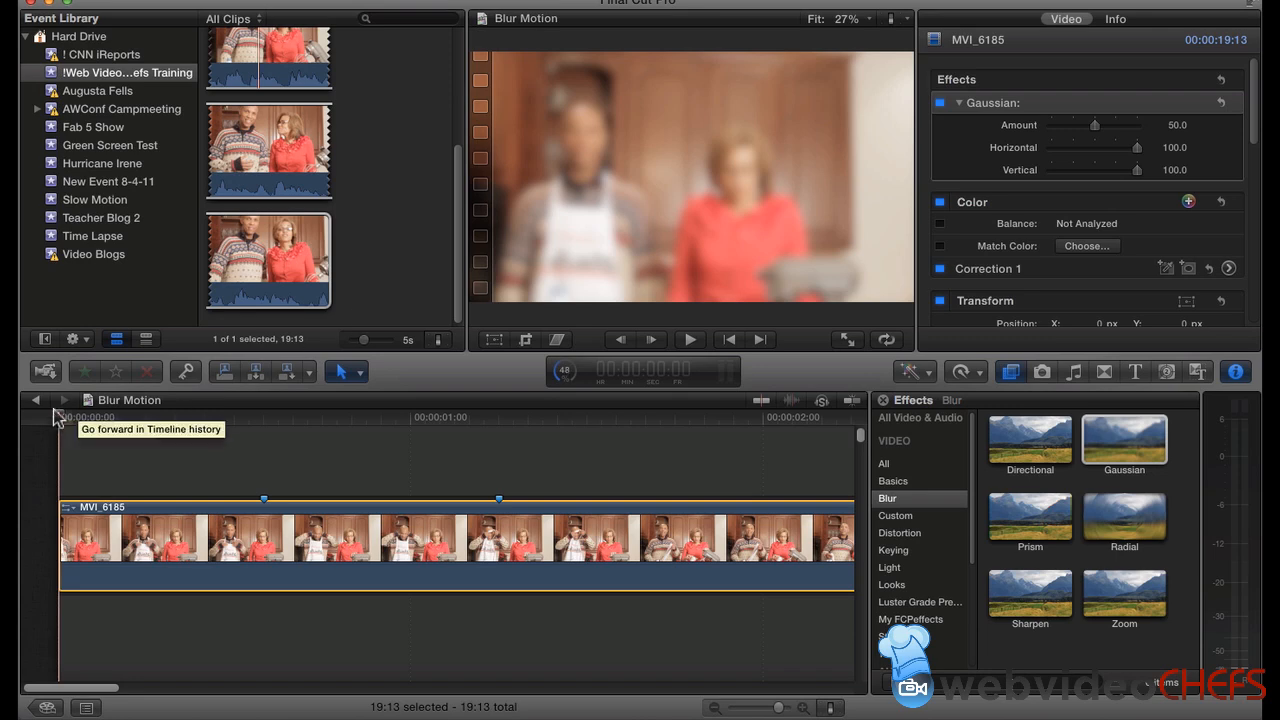
pyautogui.moveTo(985, 195)
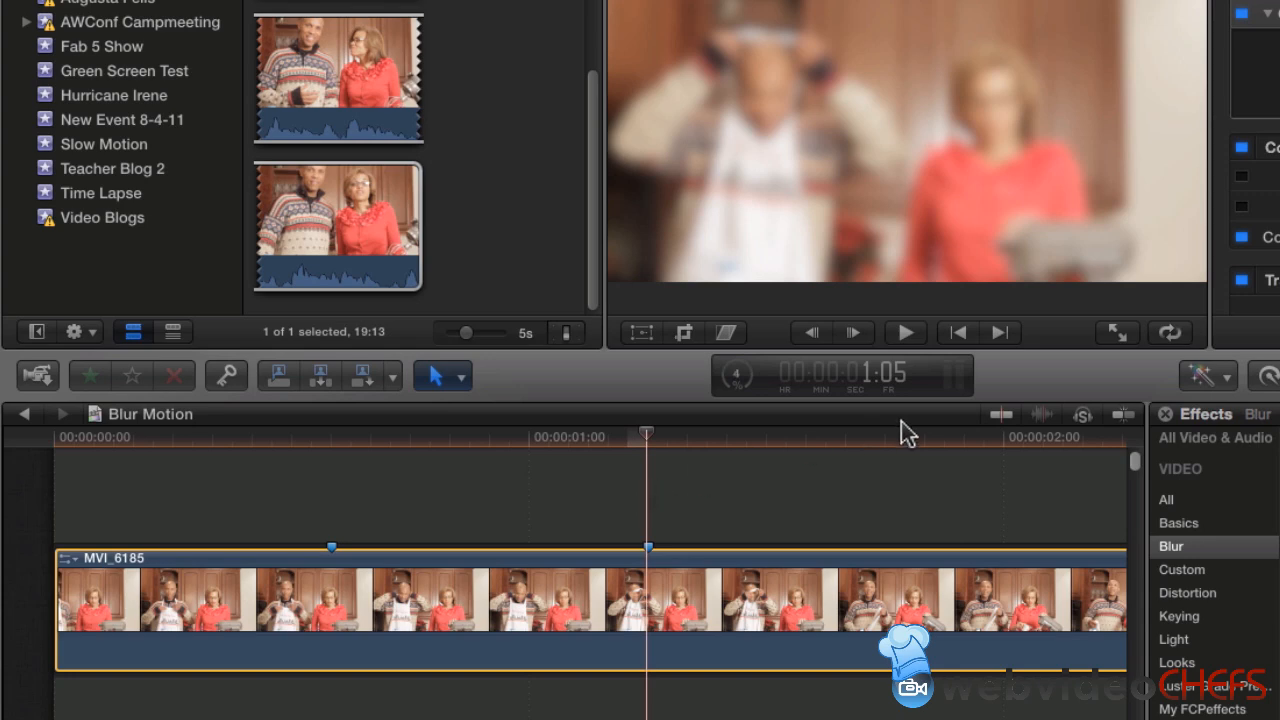
pyautogui.click(585, 440)
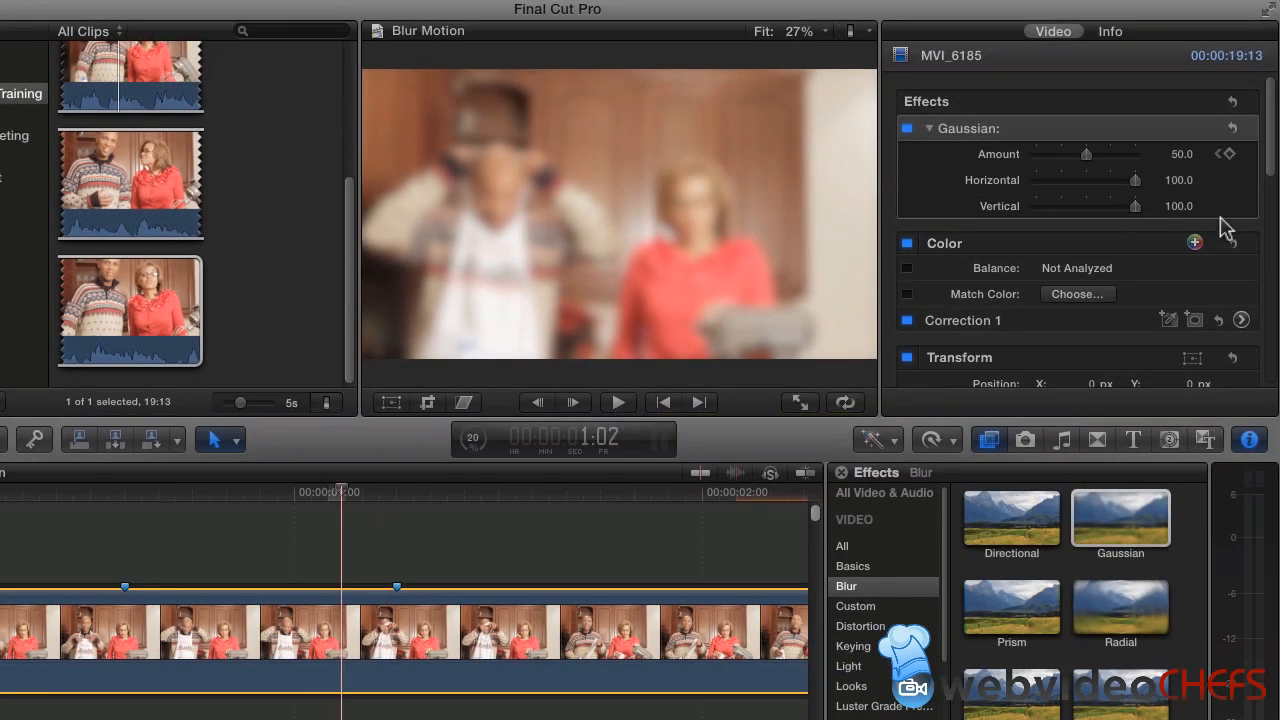
pyautogui.moveTo(1228, 153)
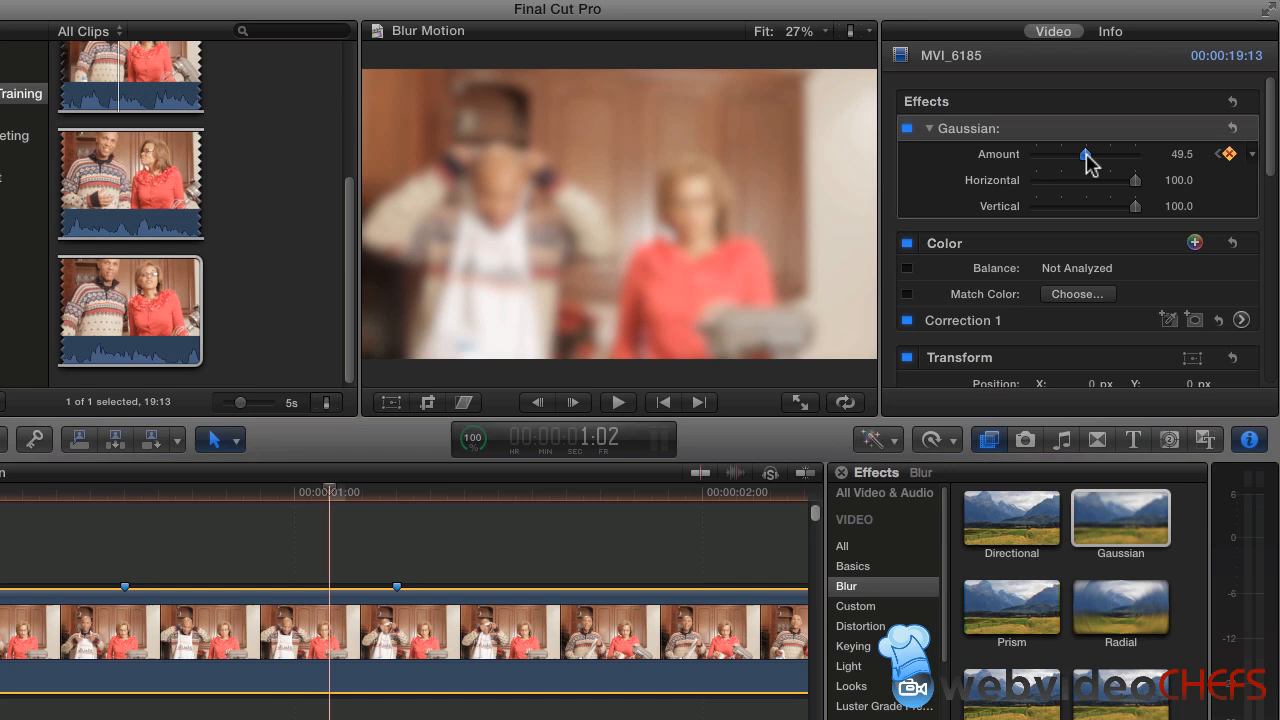
# Step: Keyframe Gaussian Amount from 50 down to 0, then return the playhead to the start
pyautogui.moveTo(1085, 155); pyautogui.dragTo(1036, 155)
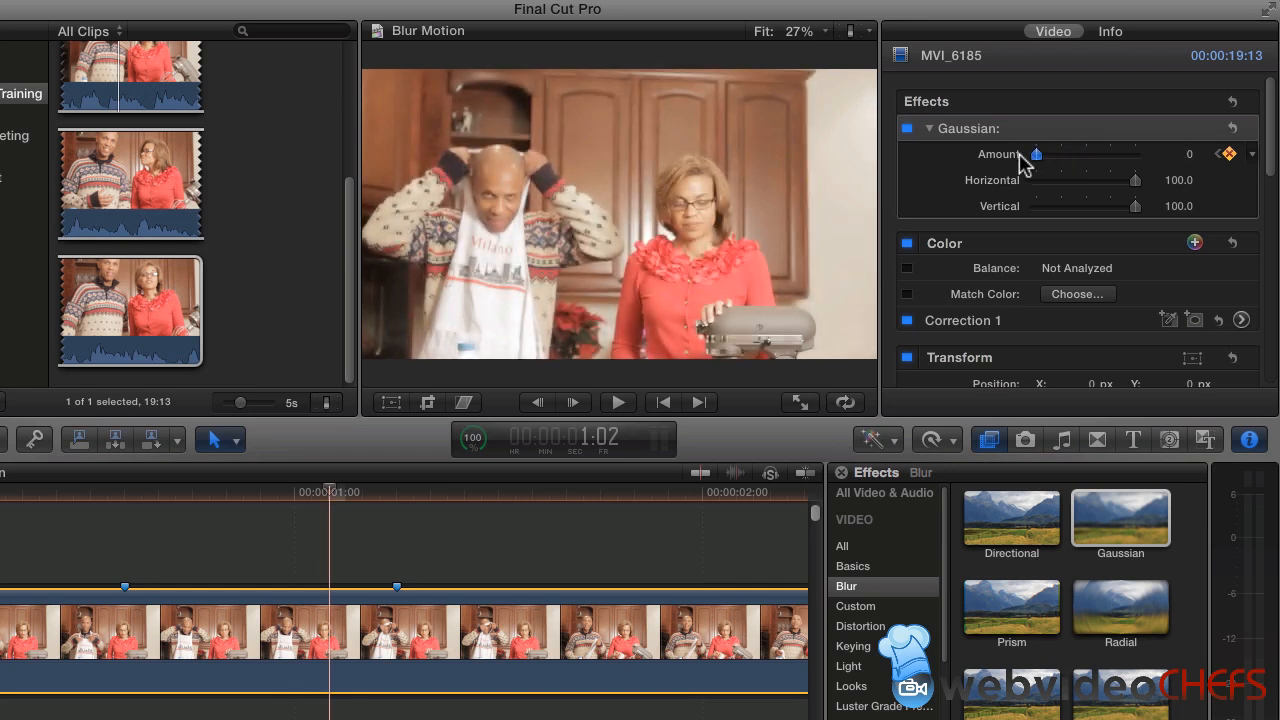
pyautogui.moveTo(340, 525)
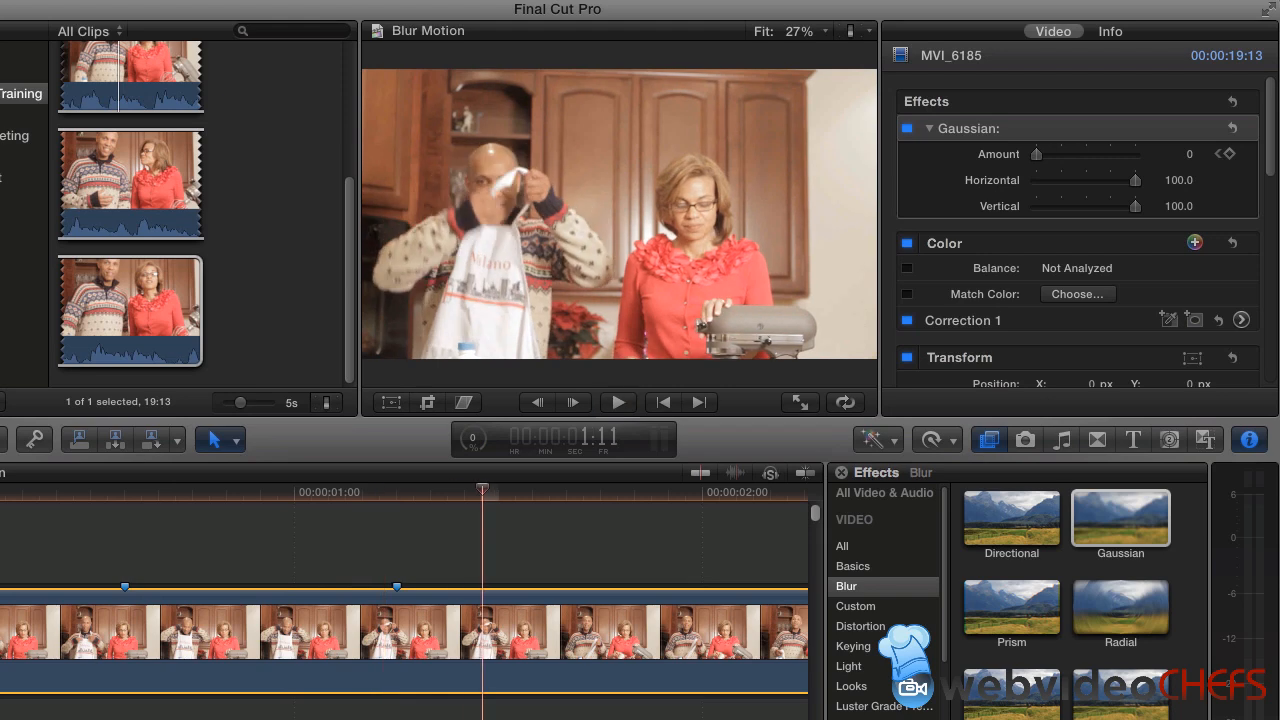
pyautogui.moveTo(1205, 439)
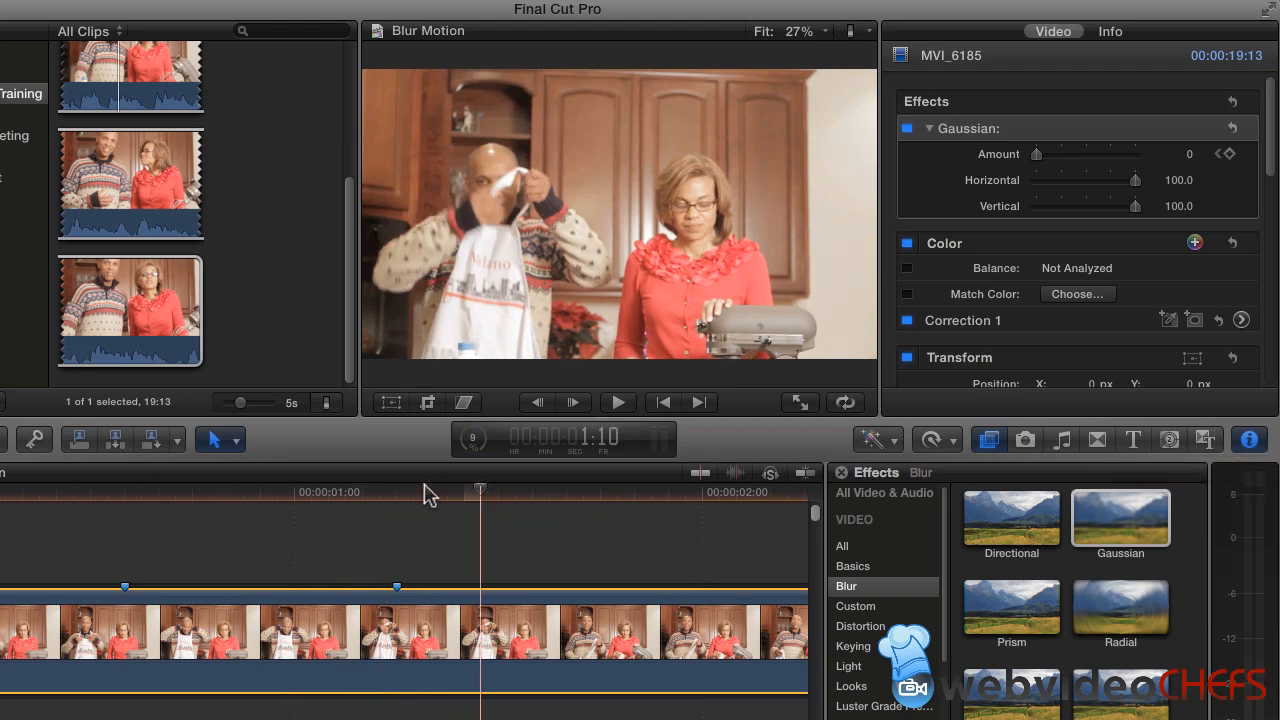
pyautogui.moveTo(1037, 153); pyautogui.dragTo(1113, 140)
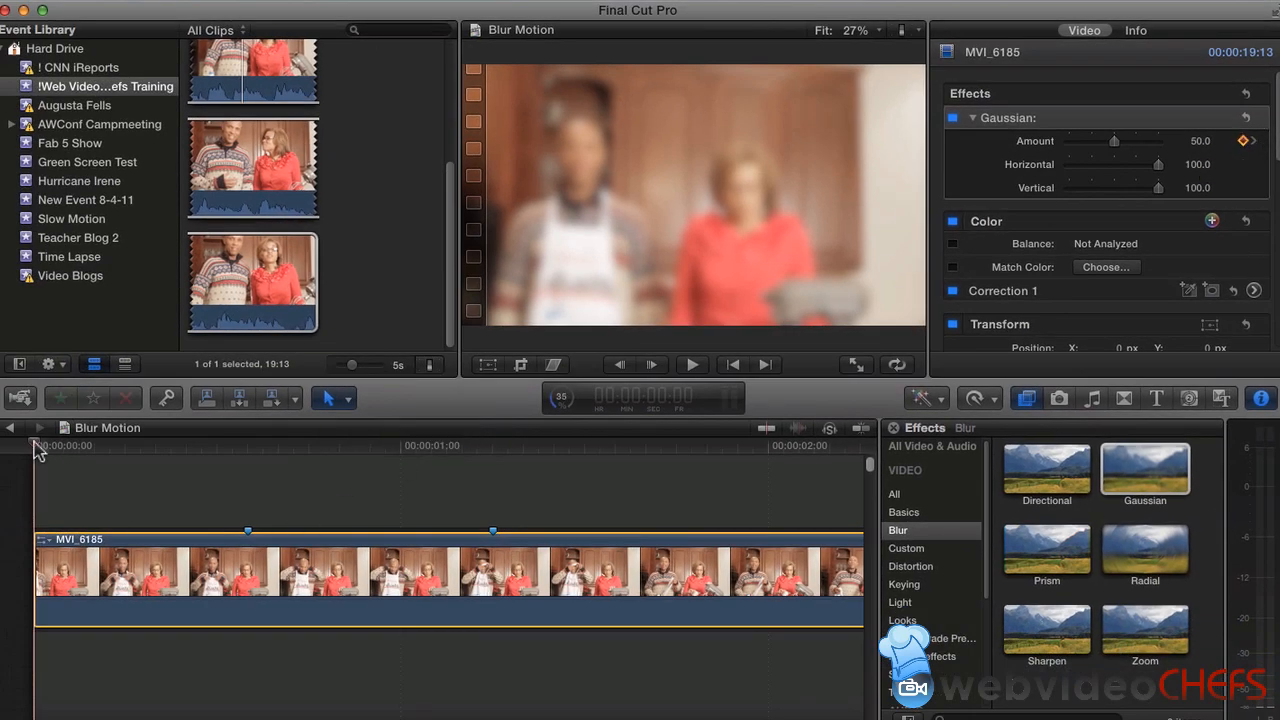
pyautogui.click(356, 445)
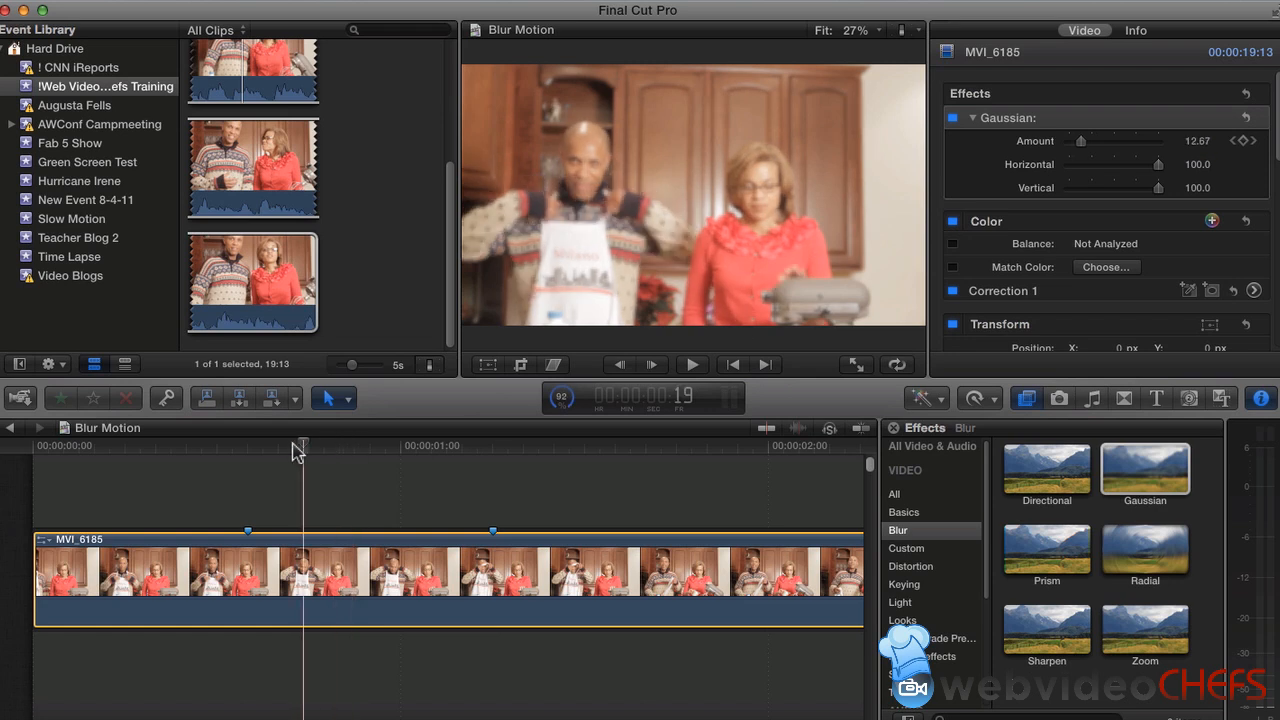
pyautogui.moveTo(300, 445); pyautogui.dragTo(323, 445)
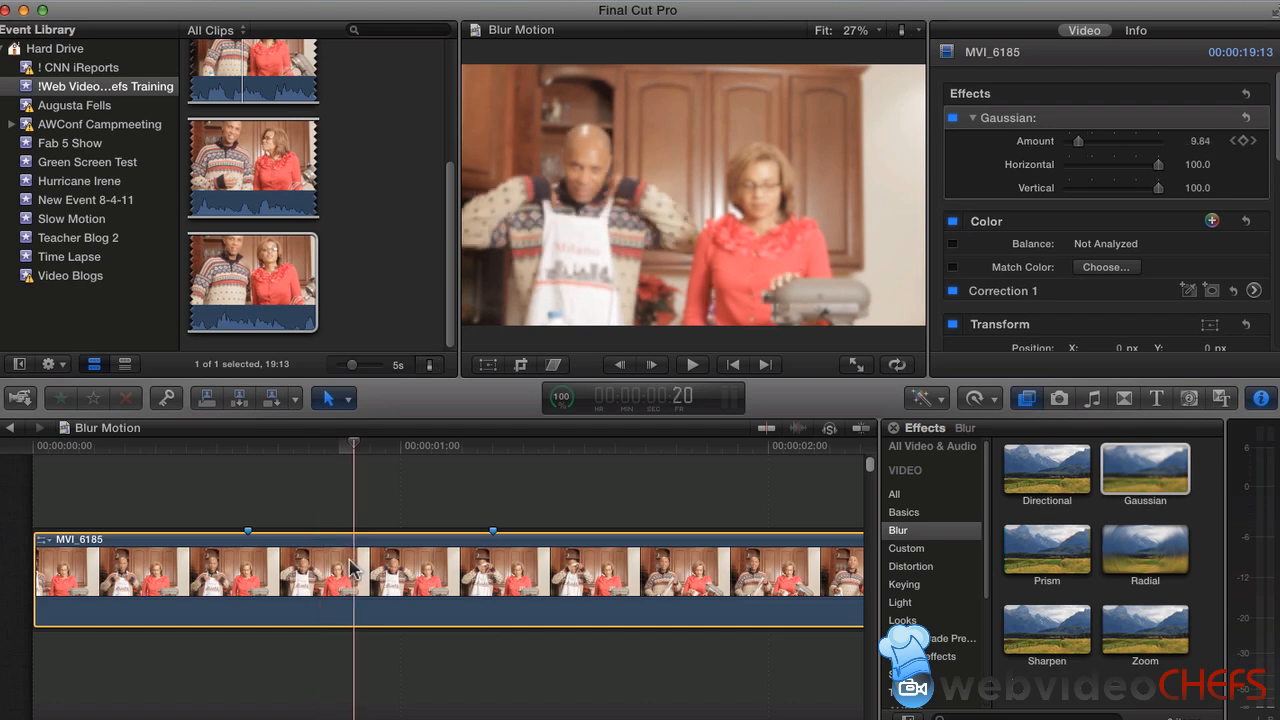
# Step: Show the clip's video animation lanes and return the playhead to the clip start
pyautogui.click(338, 6)
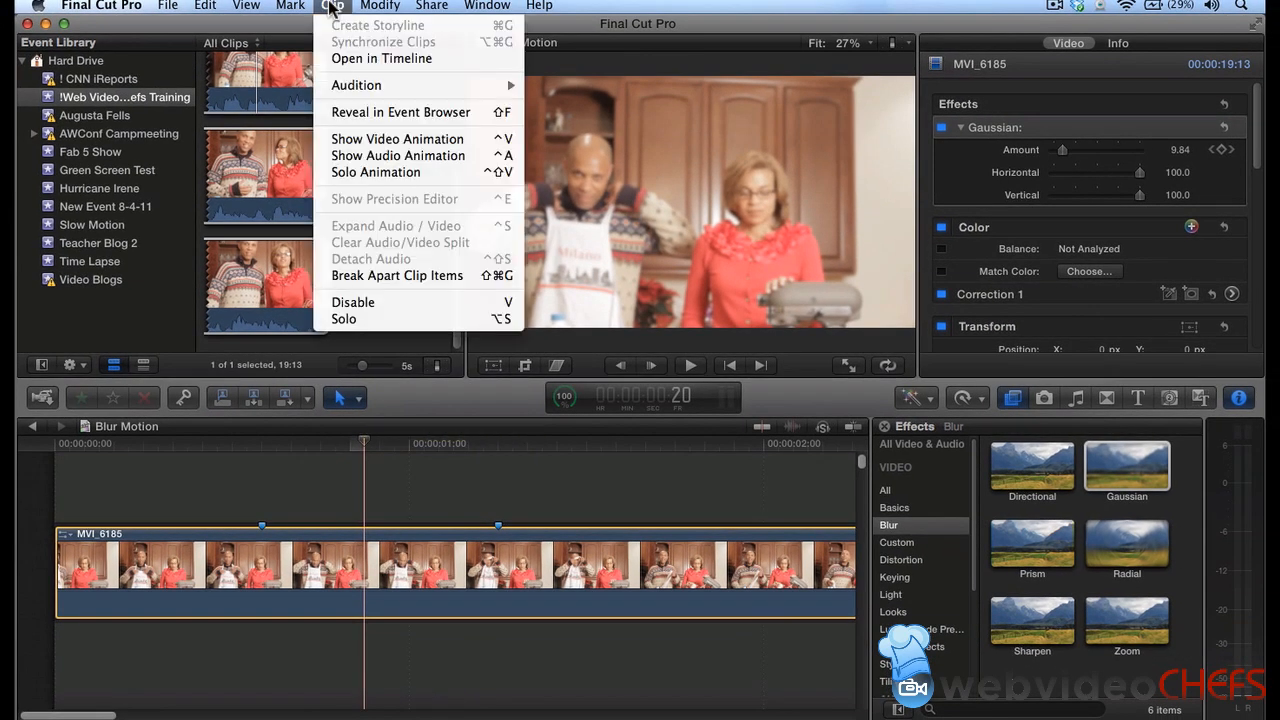
pyautogui.moveTo(397, 139)
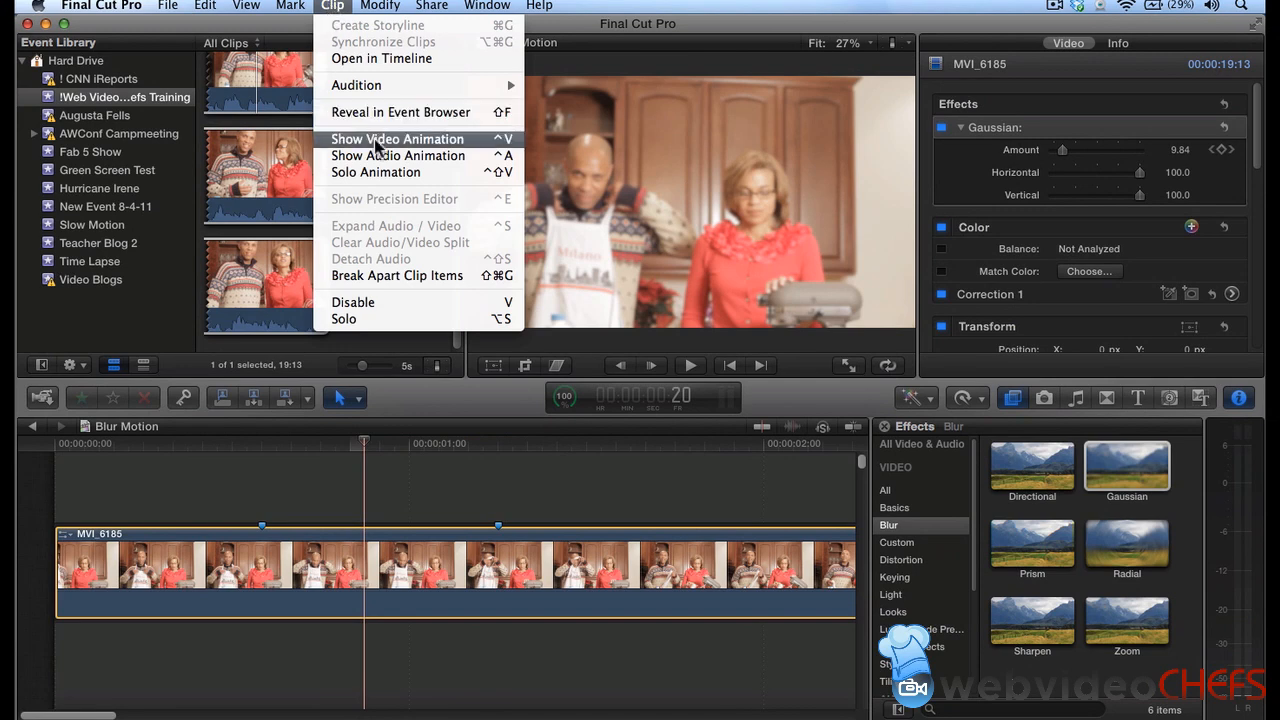
pyautogui.click(397, 139)
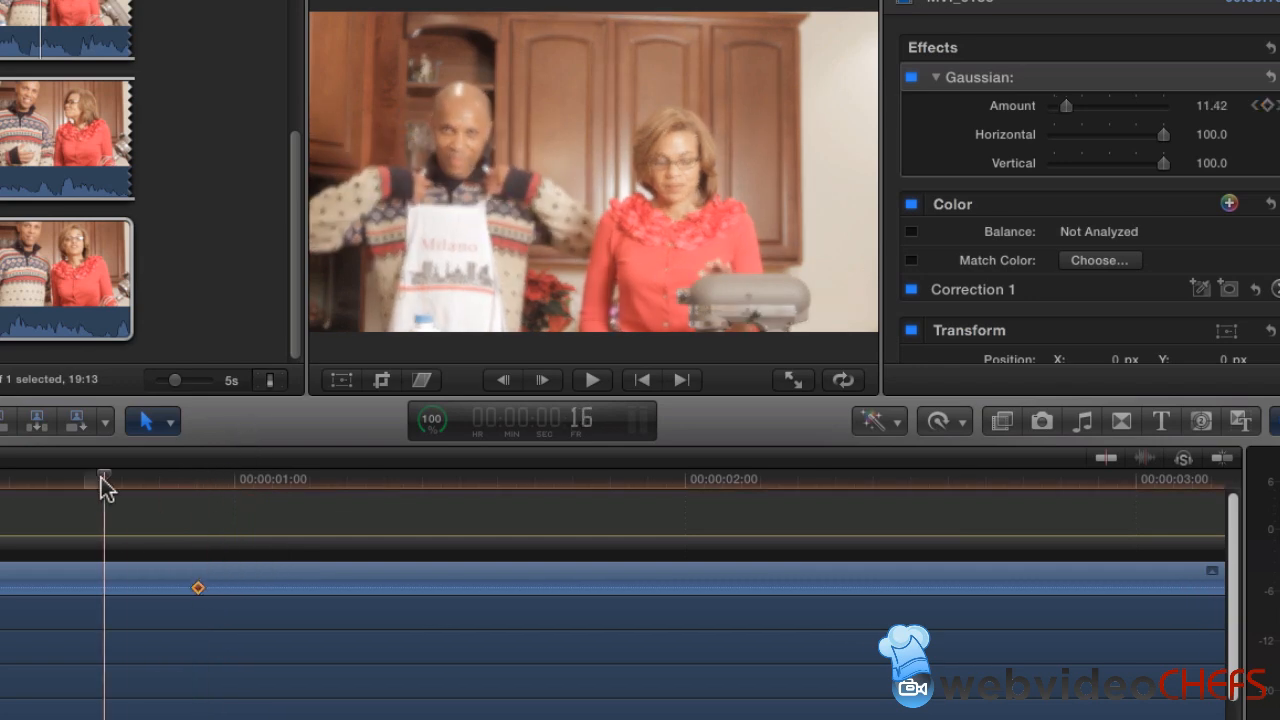
pyautogui.click(591, 379)
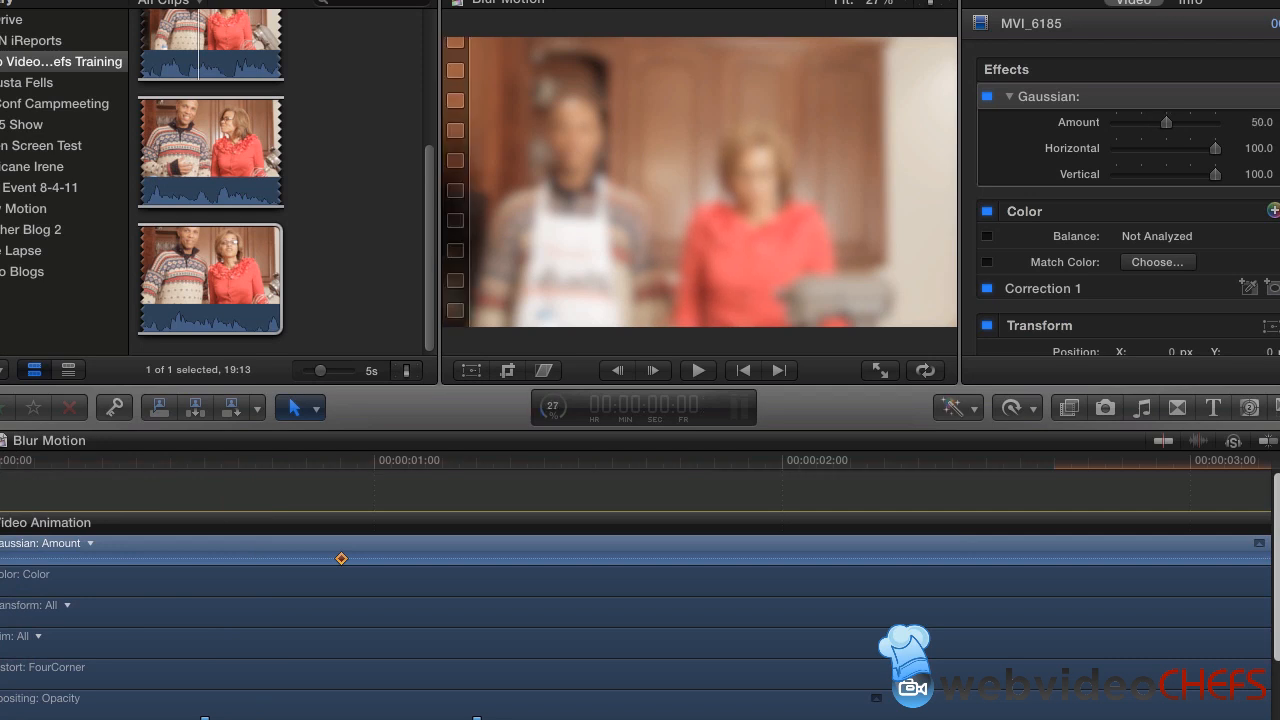
pyautogui.click(698, 370)
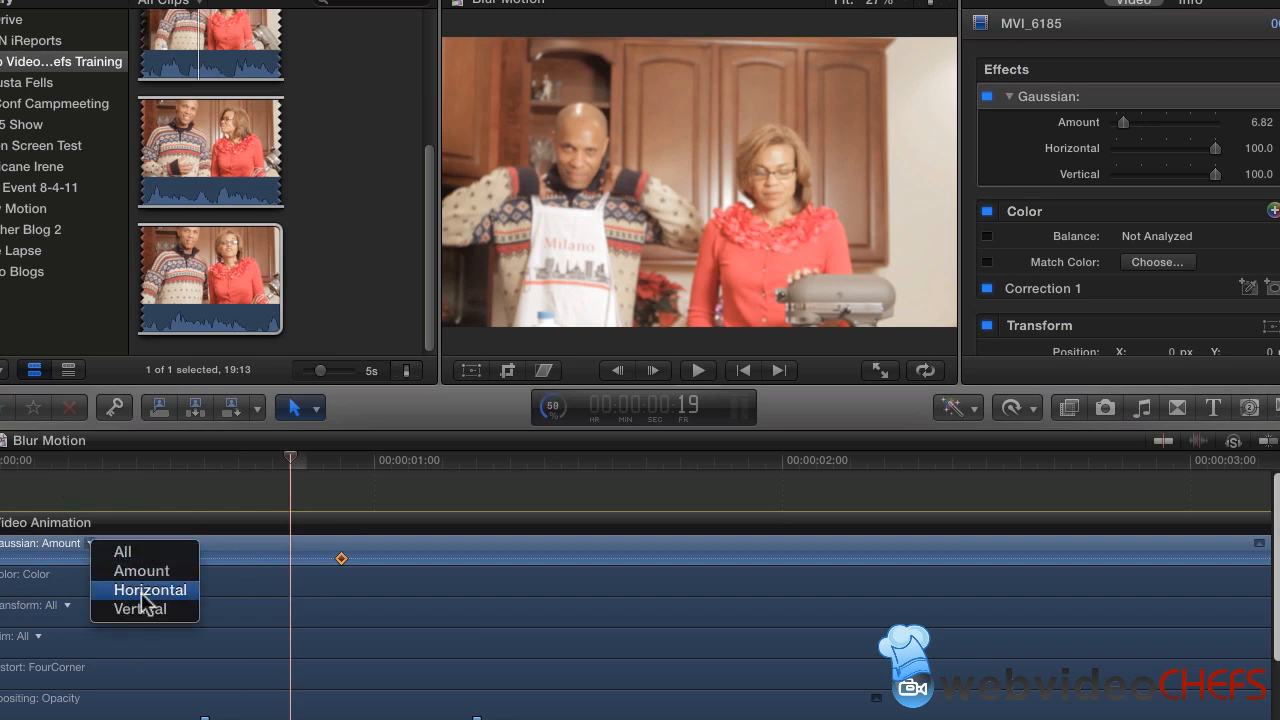
pyautogui.click(141, 571)
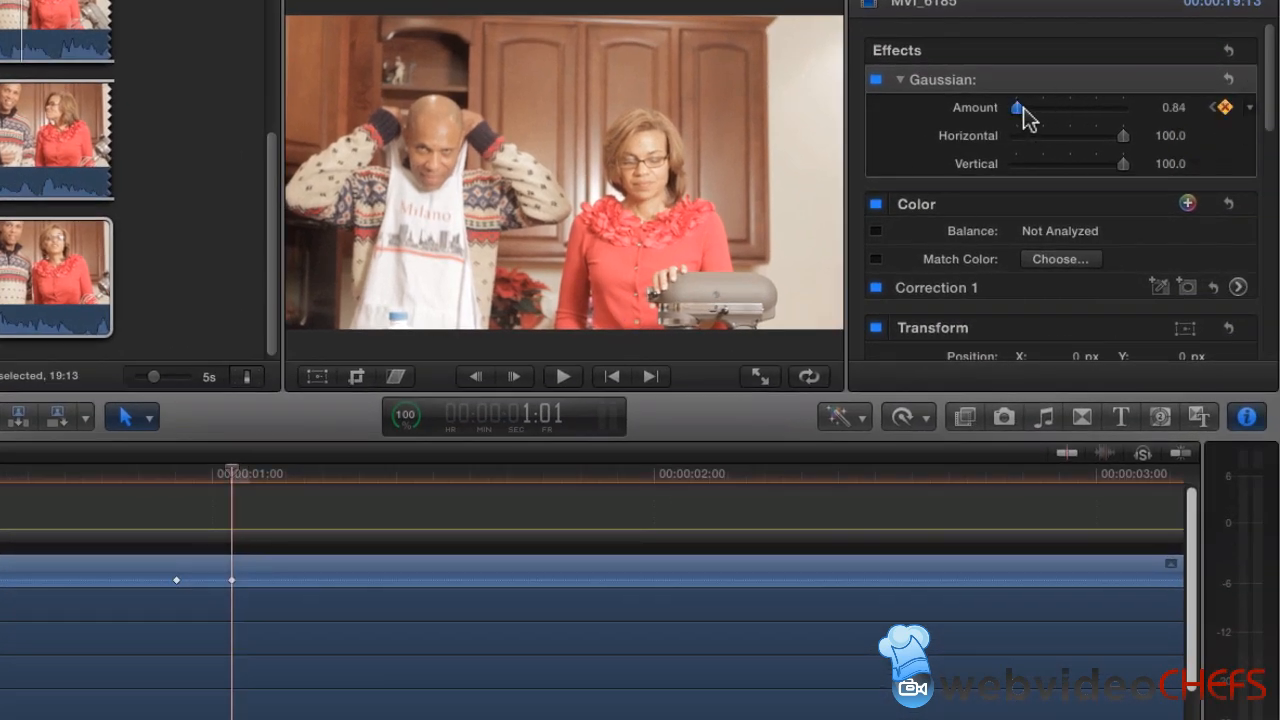
# Step: Raise Gaussian Amount to 23.63 at 1:04 and adjust that keyframe in the lane
pyautogui.moveTo(1017, 107); pyautogui.dragTo(1038, 107)
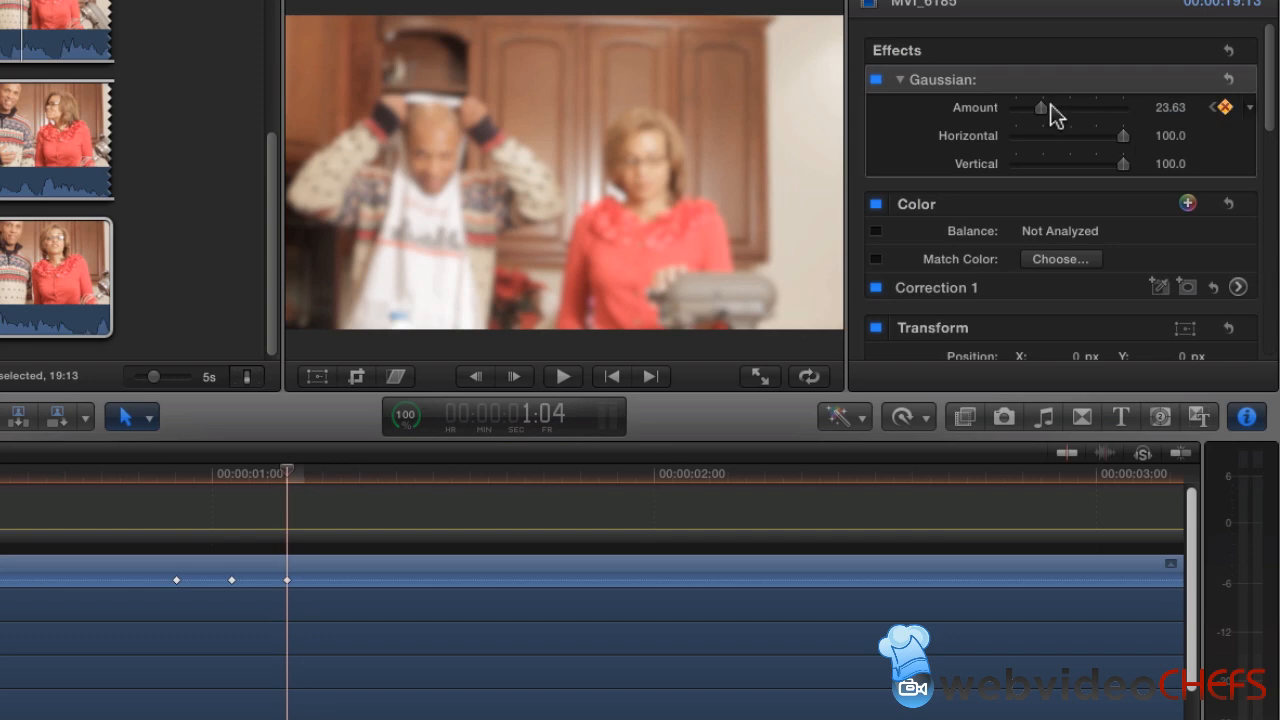
pyautogui.moveTo(1042, 107); pyautogui.dragTo(1015, 107)
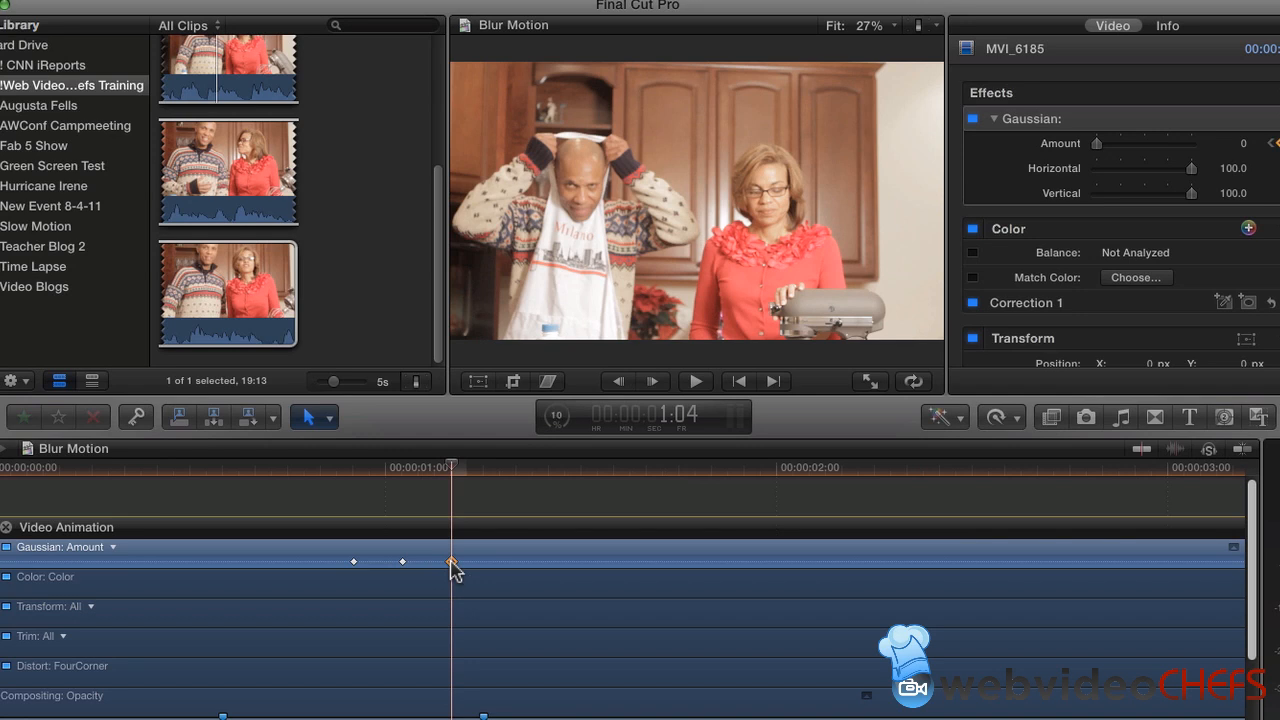
pyautogui.moveTo(1096, 143); pyautogui.dragTo(1118, 143)
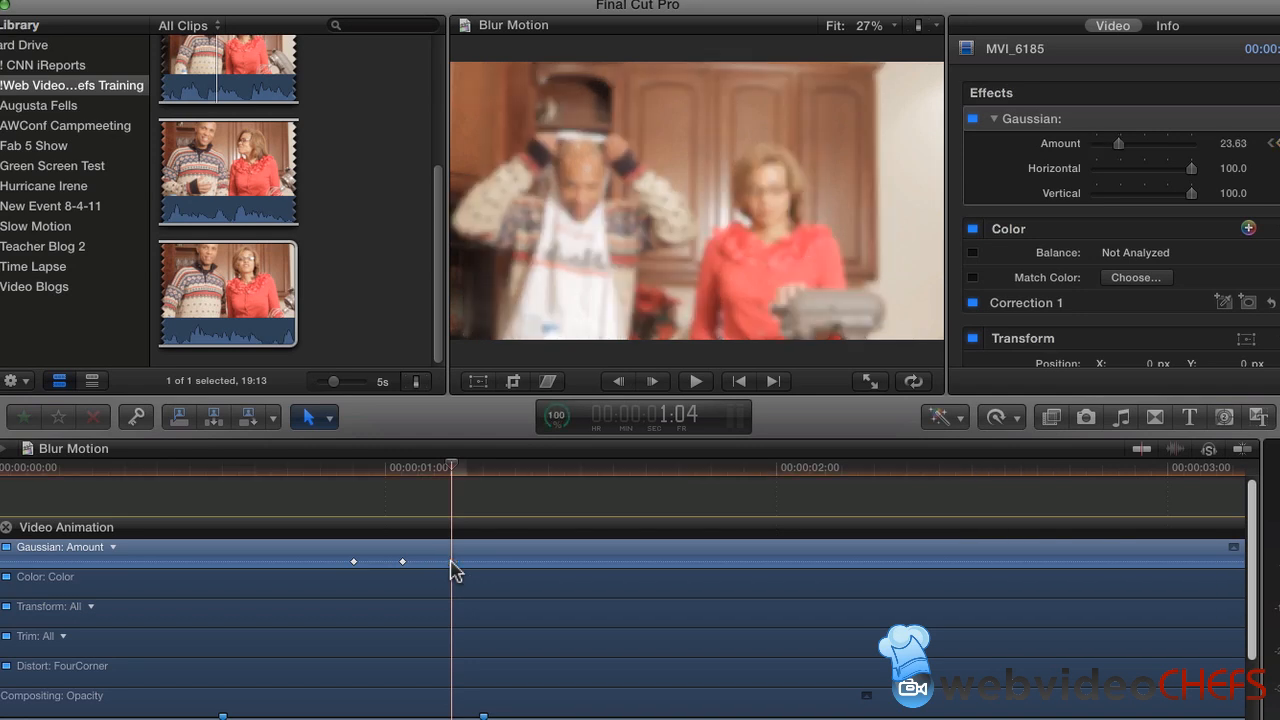